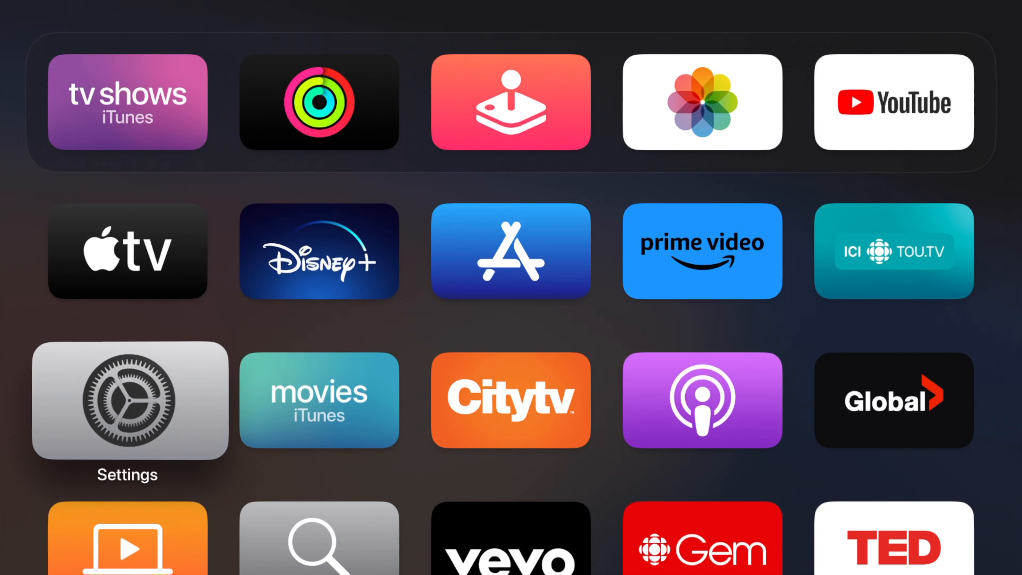
# Step: Navigate Settings > System > Software Updates to show the installed tvOS 16.6 (20M73)
pyautogui.click(127, 400)
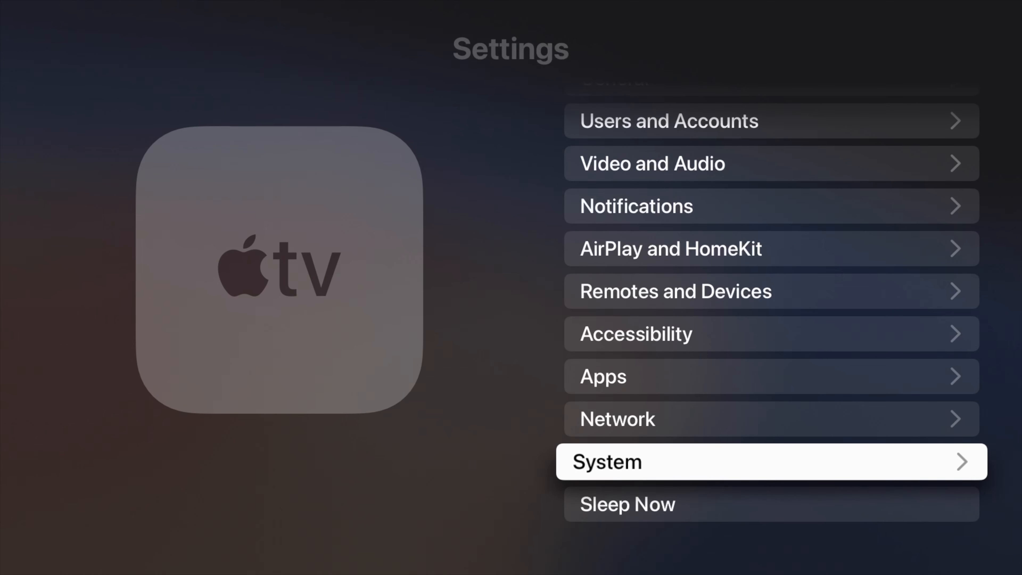
pyautogui.click(772, 461)
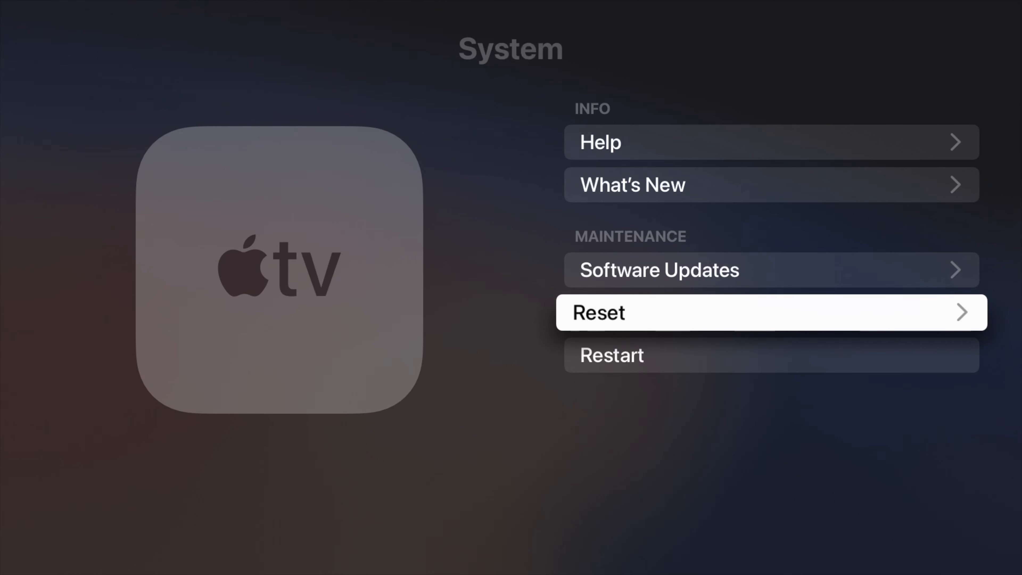
pyautogui.click(770, 270)
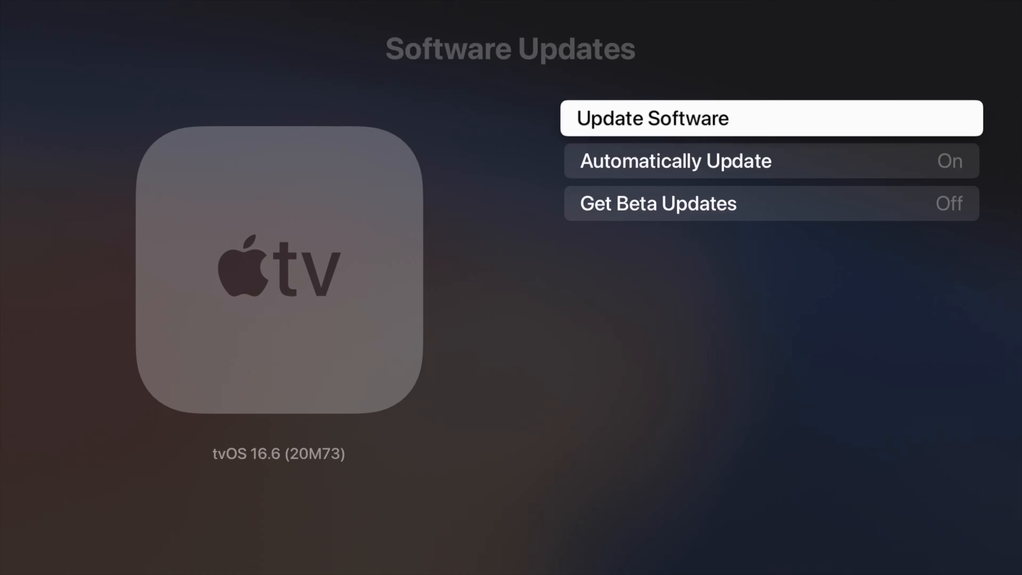
pyautogui.click(772, 119)
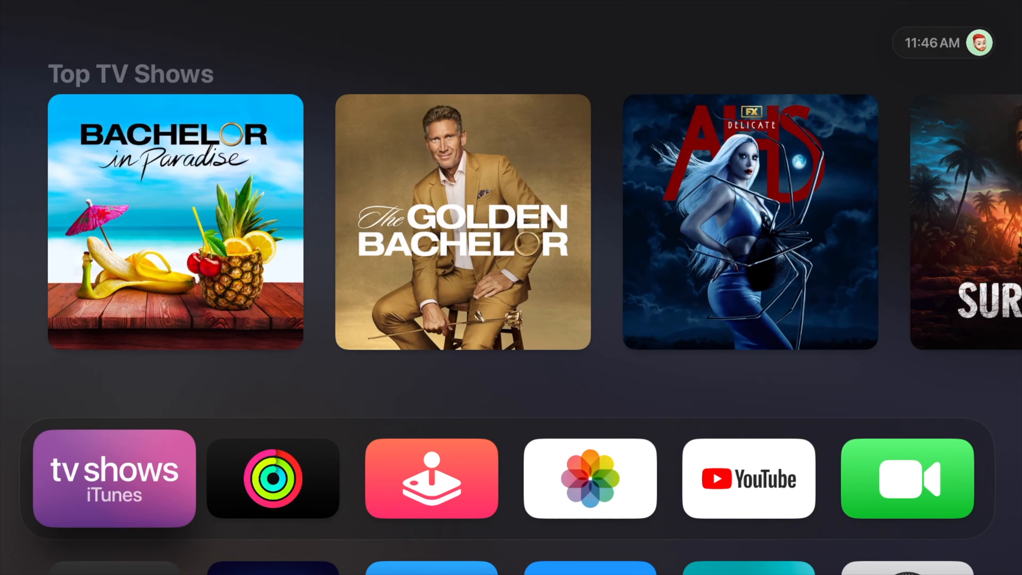
pyautogui.scroll(-3)
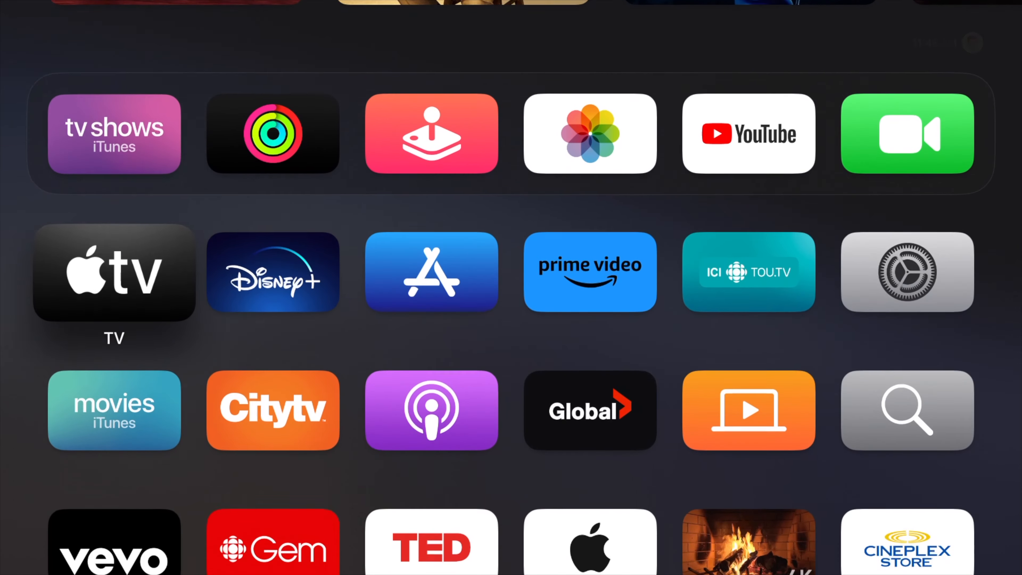
pyautogui.scroll(-3)
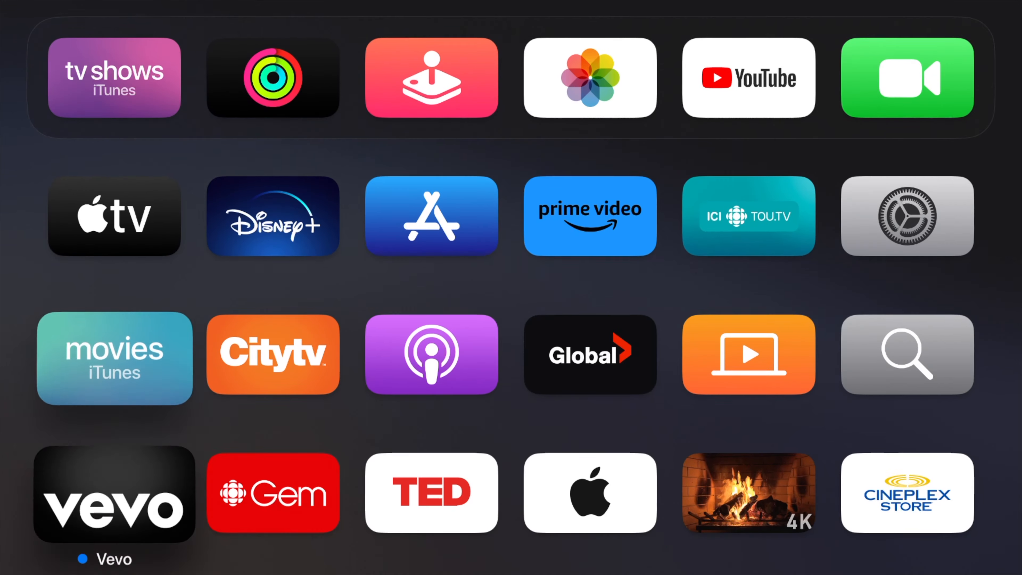
pyautogui.scroll(-3)
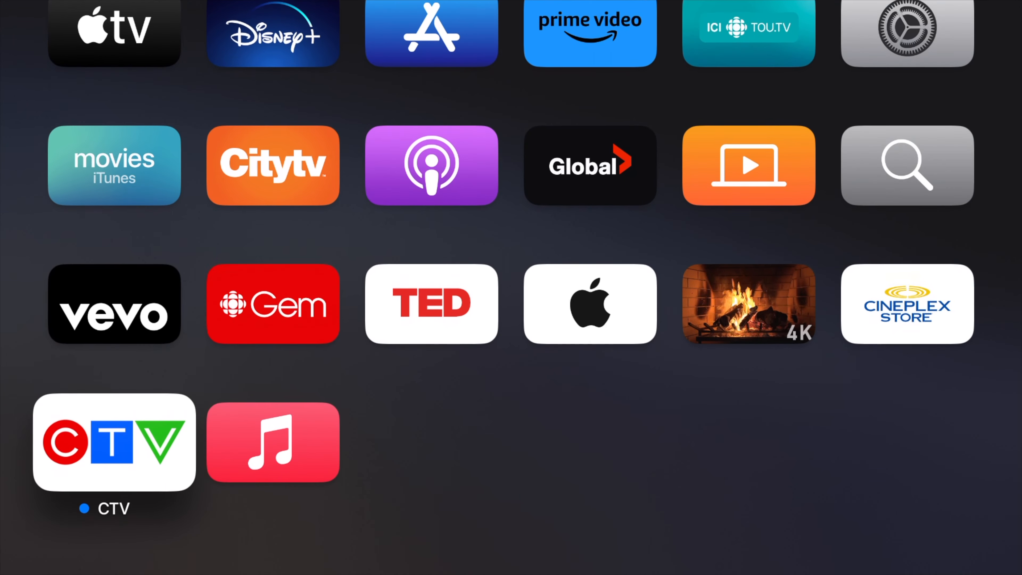